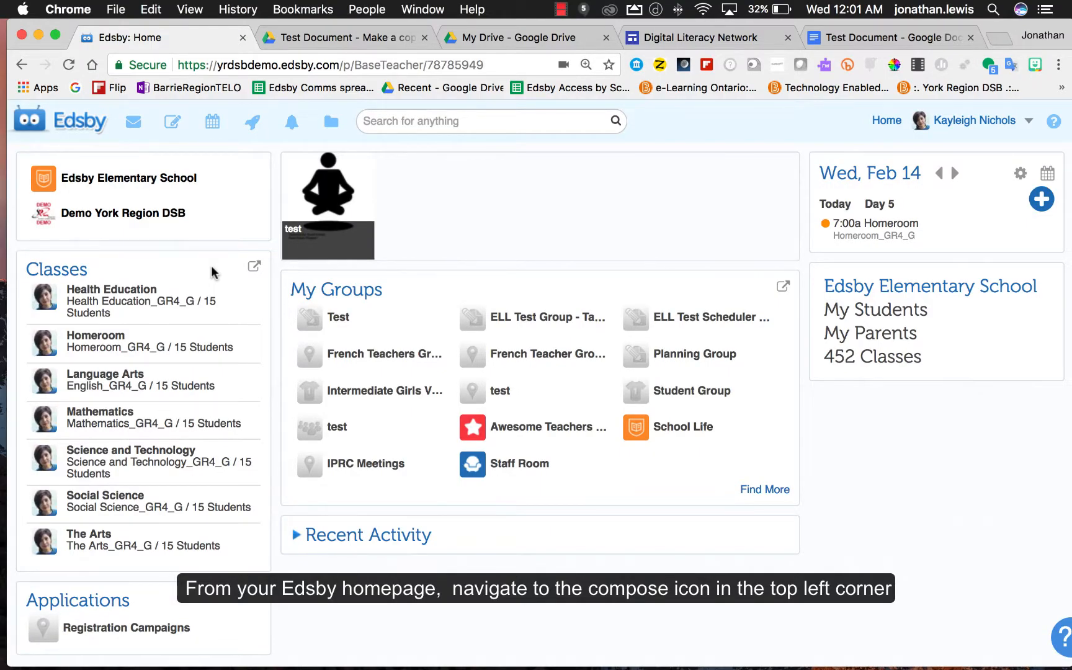
mouse_move(173, 122)
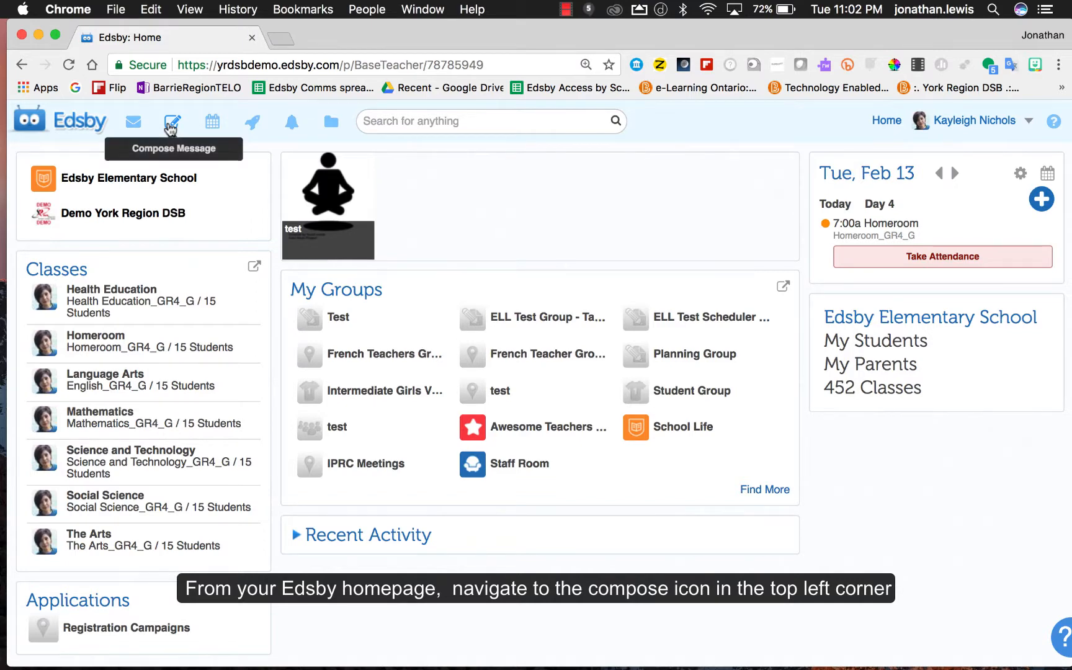
left_click(173, 121)
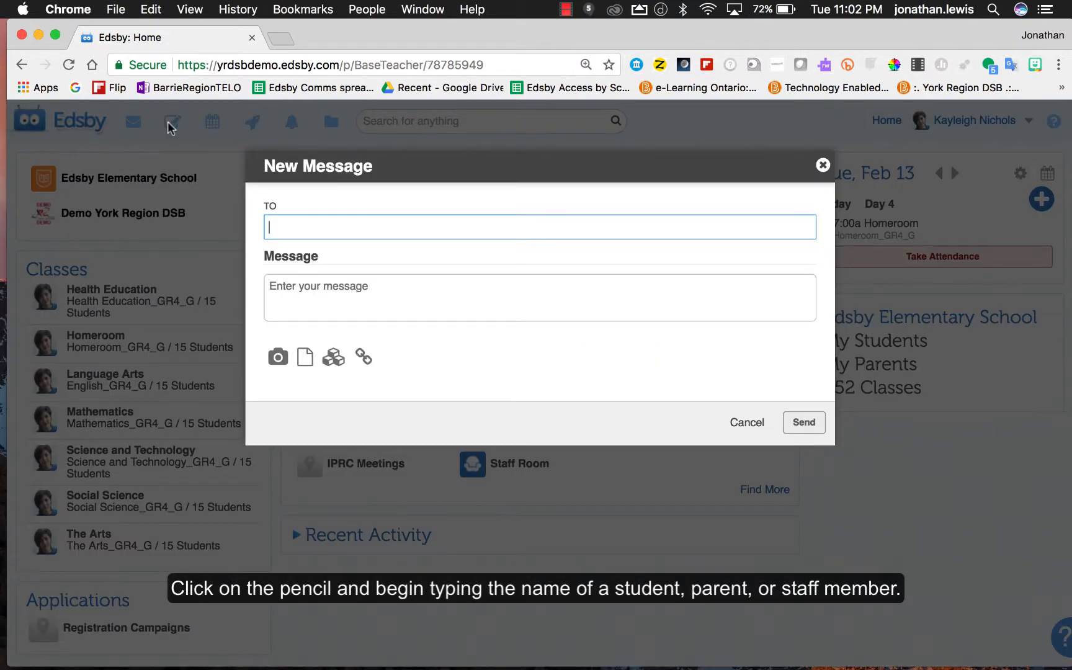
type("carol zin")
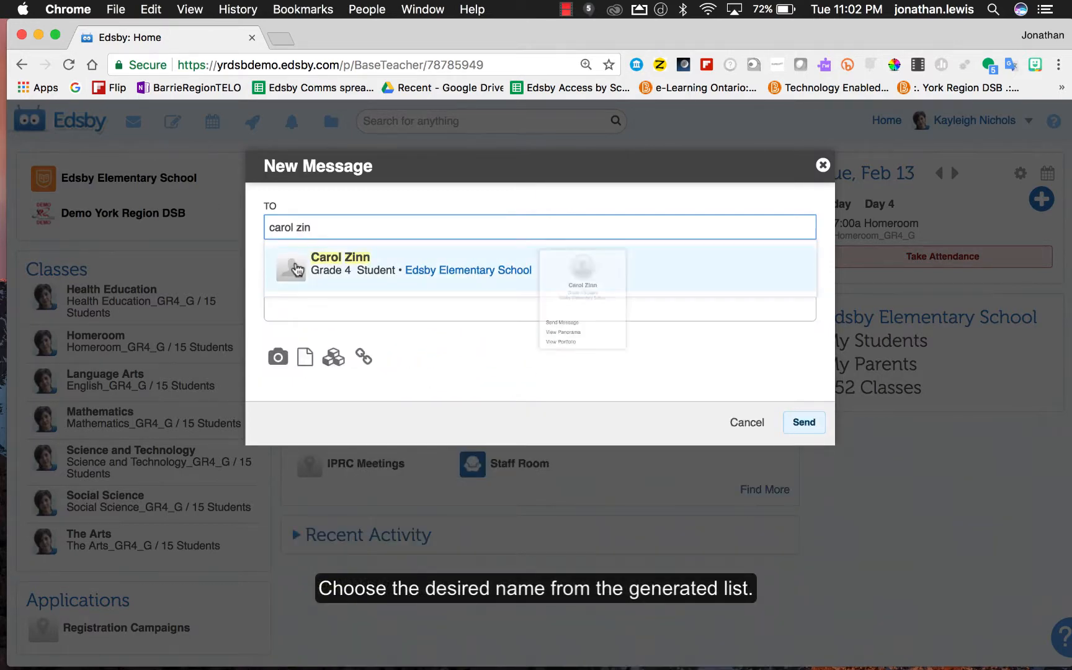
left_click(340, 263)
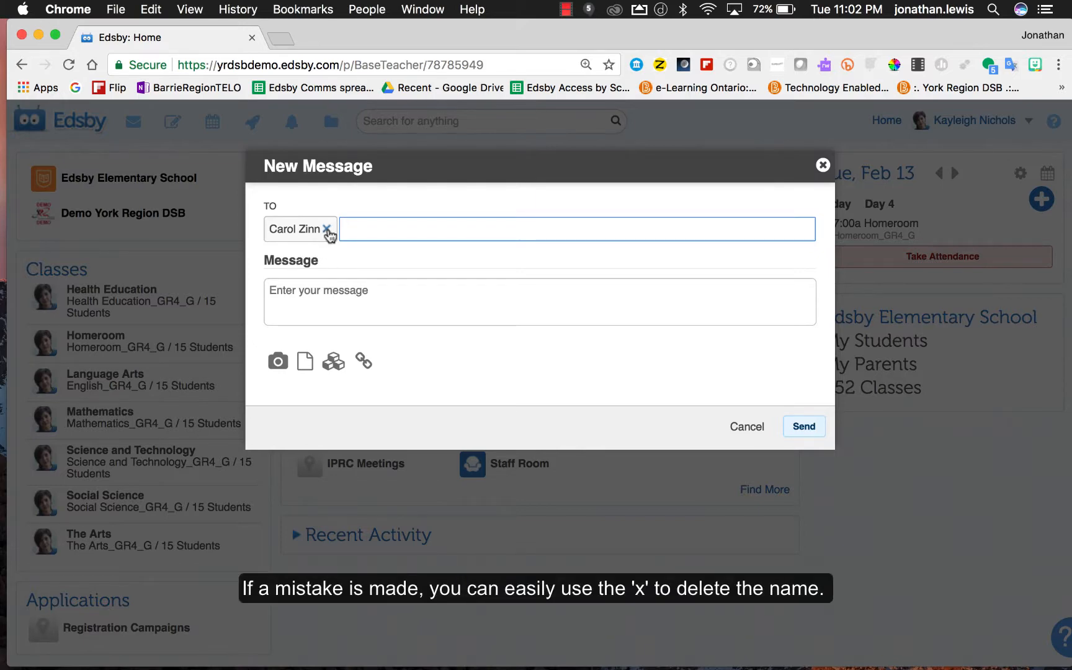
left_click(325, 230)
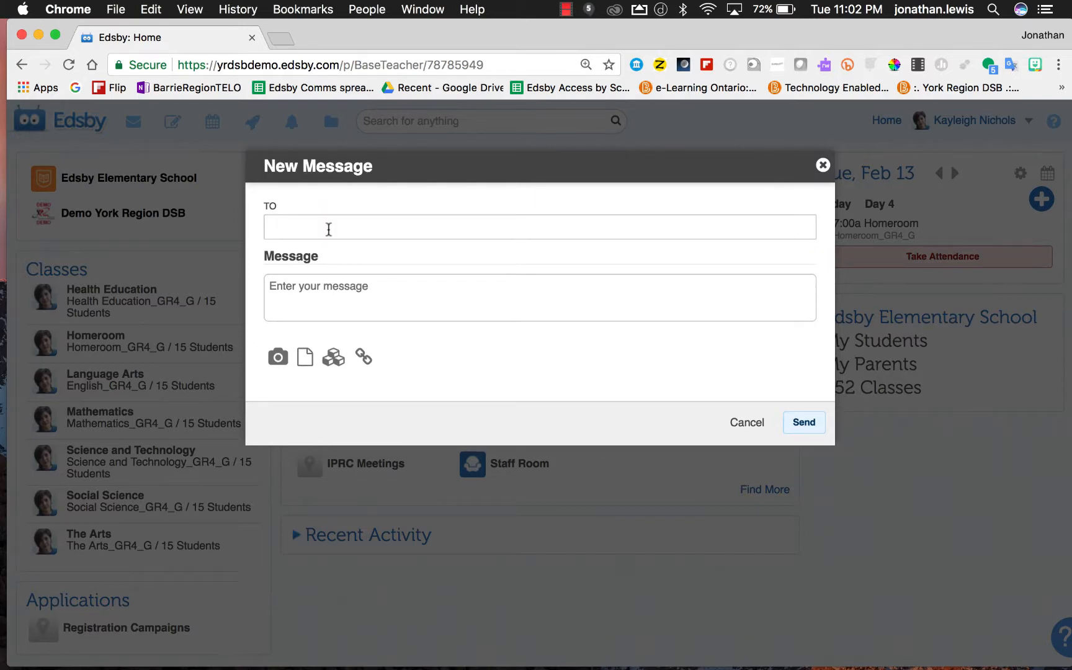
type("nicholas")
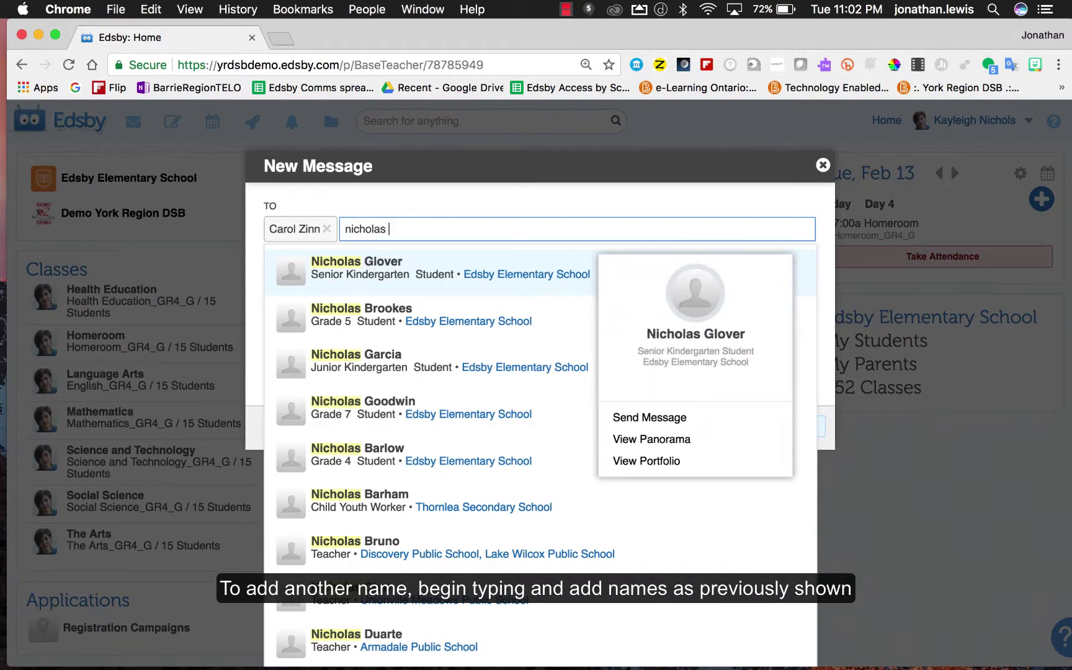
type("barlow")
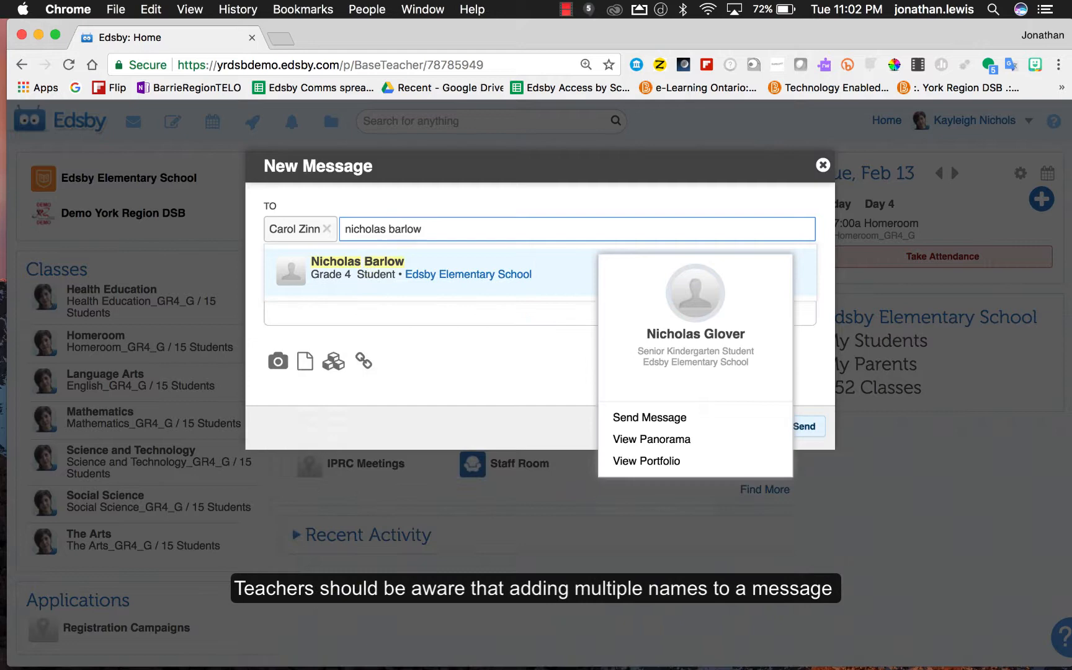
left_click(357, 267)
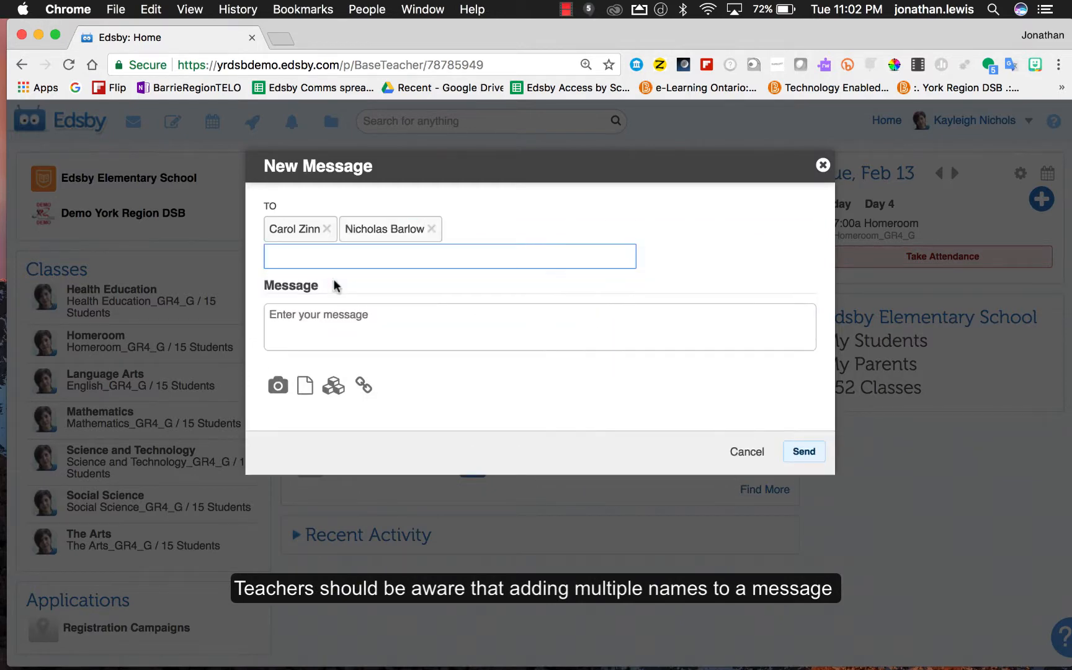
type("veronica")
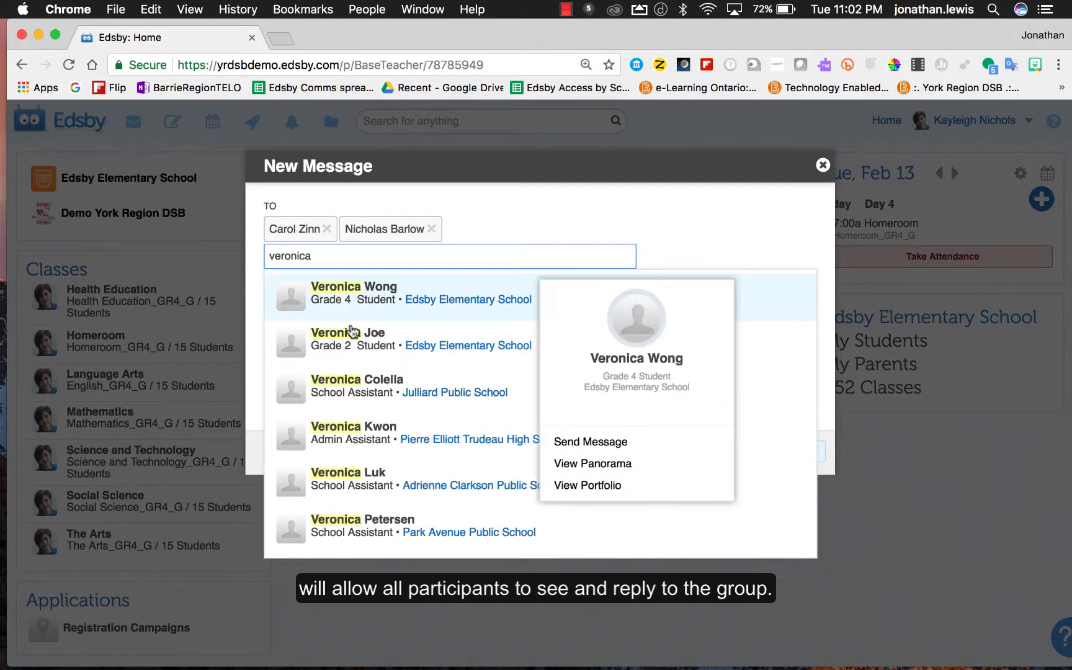
left_click(354, 292)
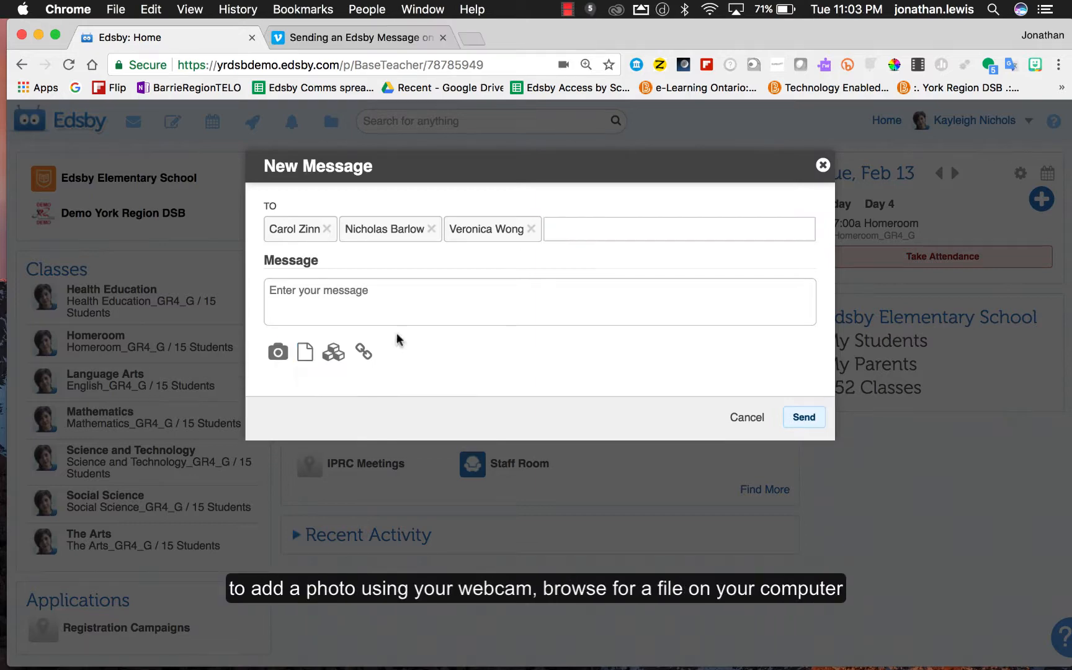
left_click(362, 352)
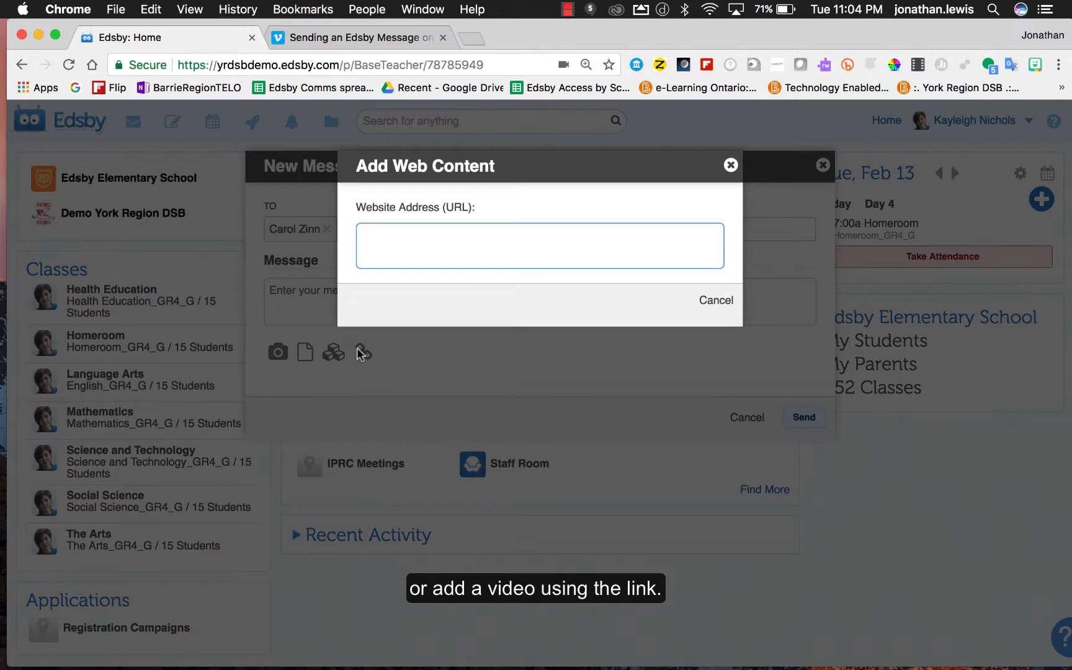
left_click(350, 37)
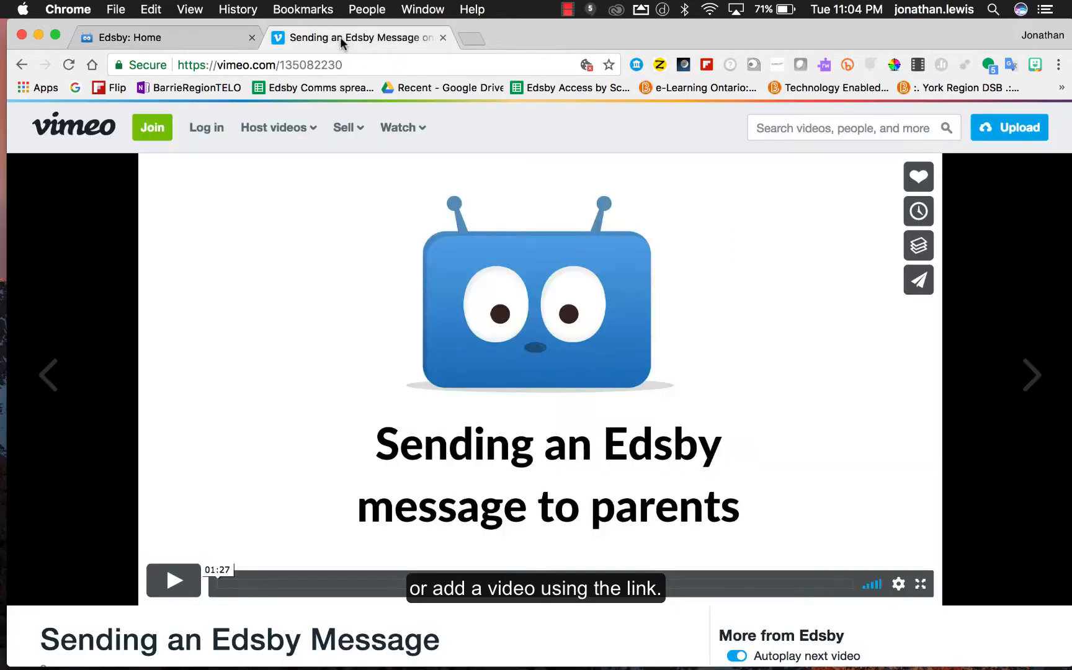
left_click(259, 65)
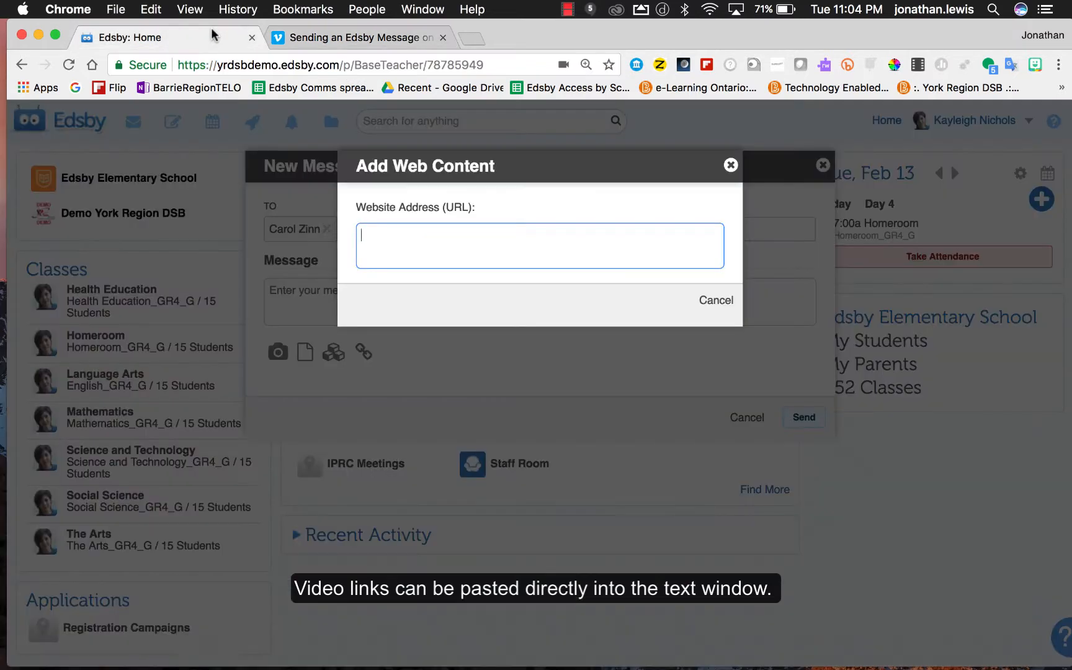
type("https://vimeo.com/135082230")
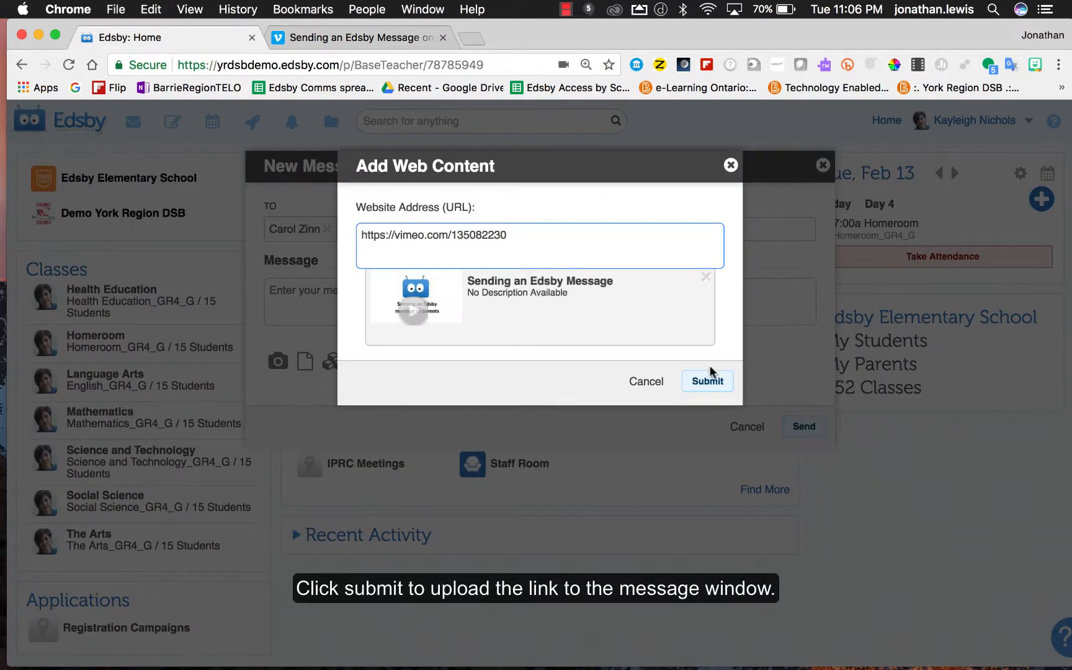
left_click(706, 380)
type("Take a look a")
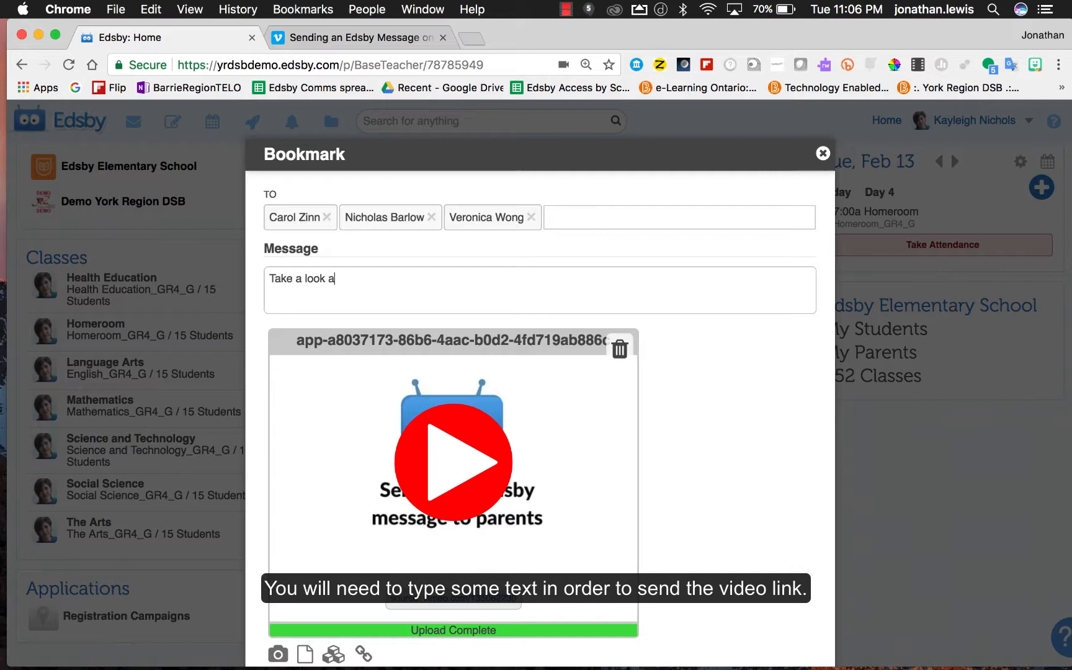
Step: Complete the body "Take a look at this video." and send the message
type("t this video.")
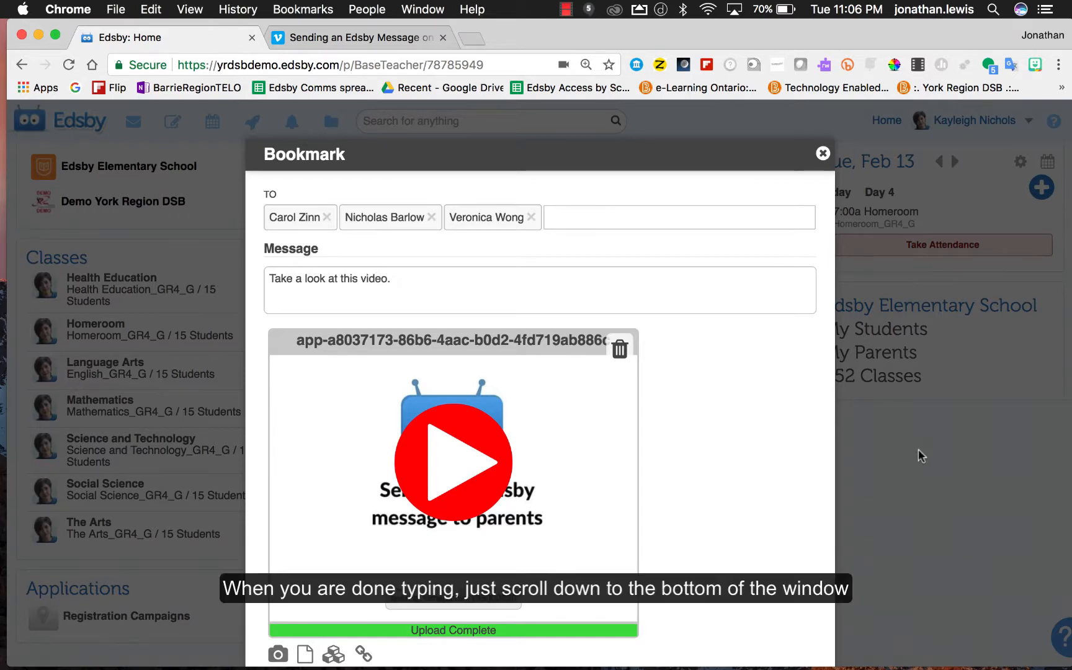
scroll("down", 3)
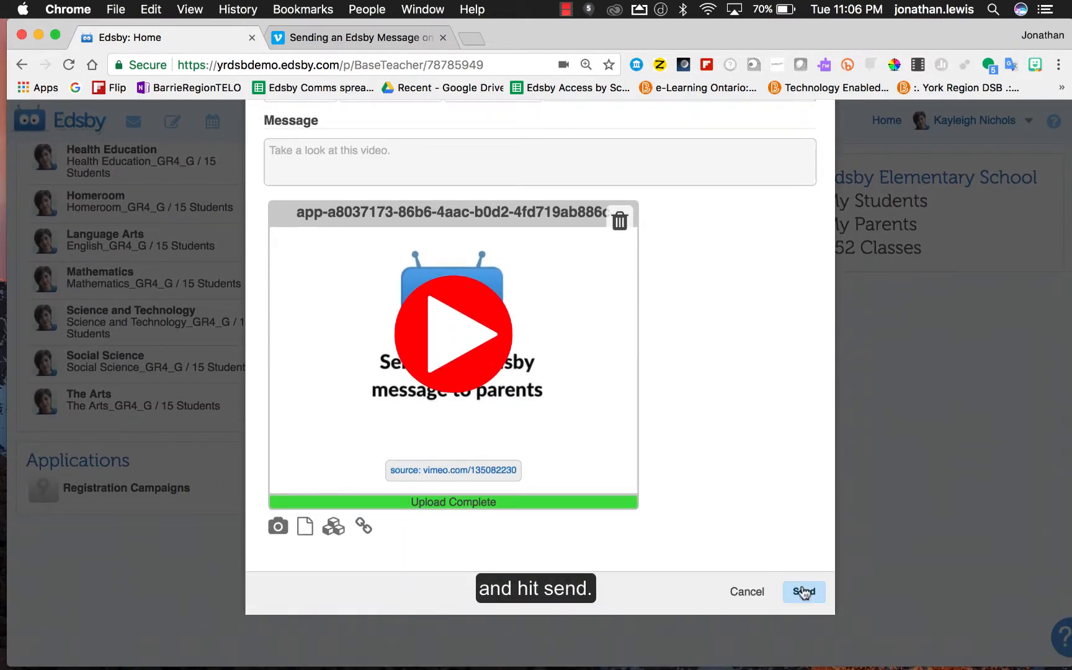
left_click(804, 591)
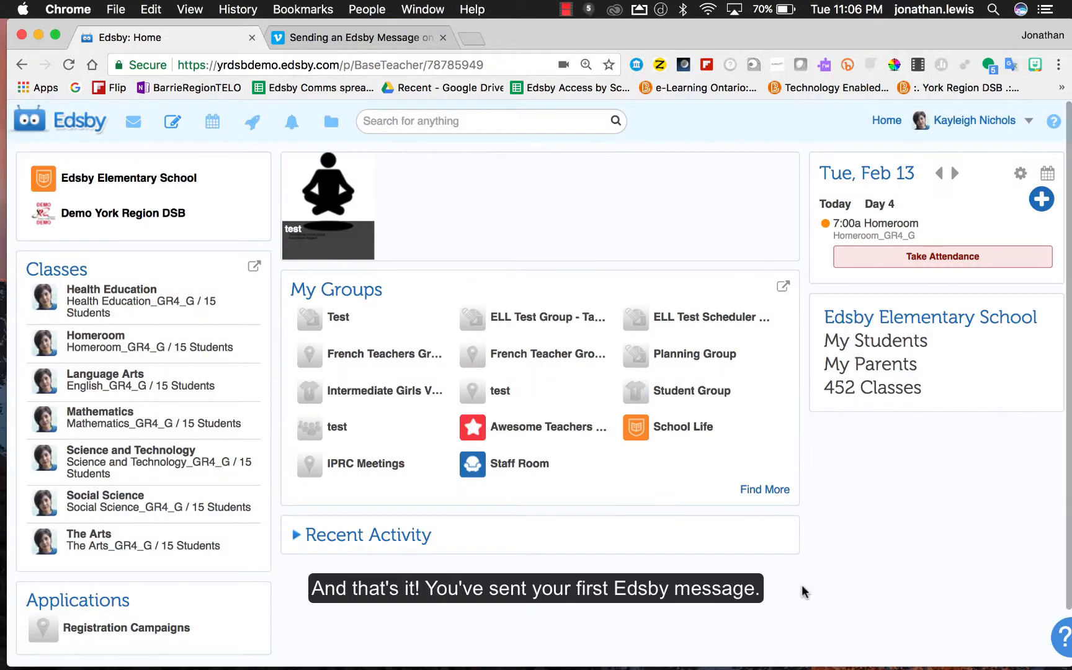